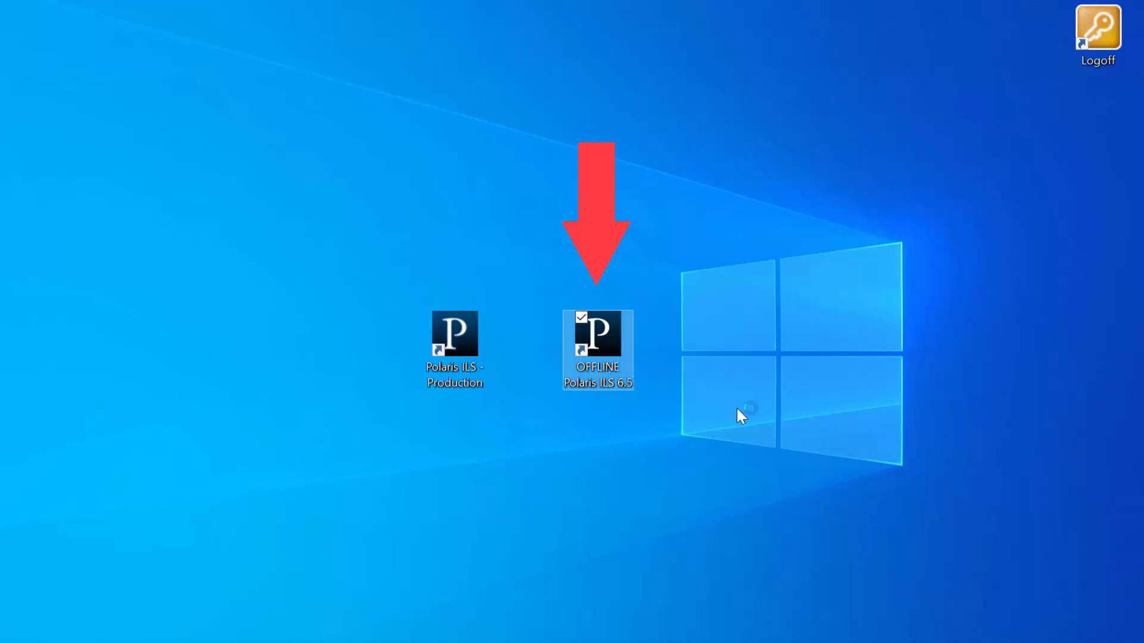
Start OFFLINE Polaris ILS and log on as user 'ccs' with Work off-line ticked
double_click(598, 333)
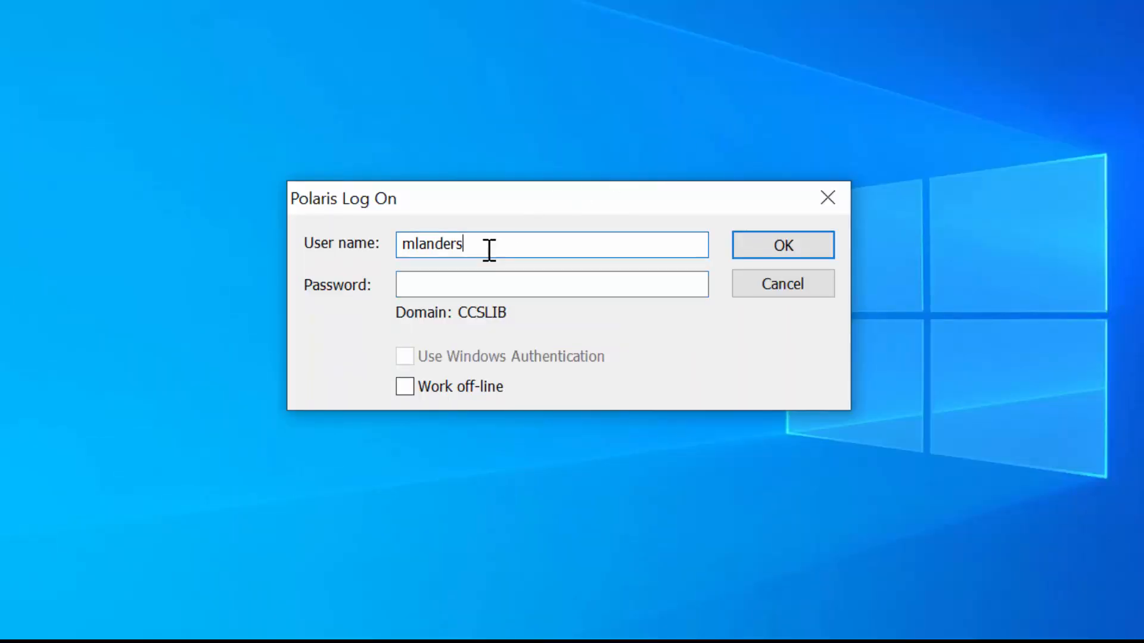
type("ccs")
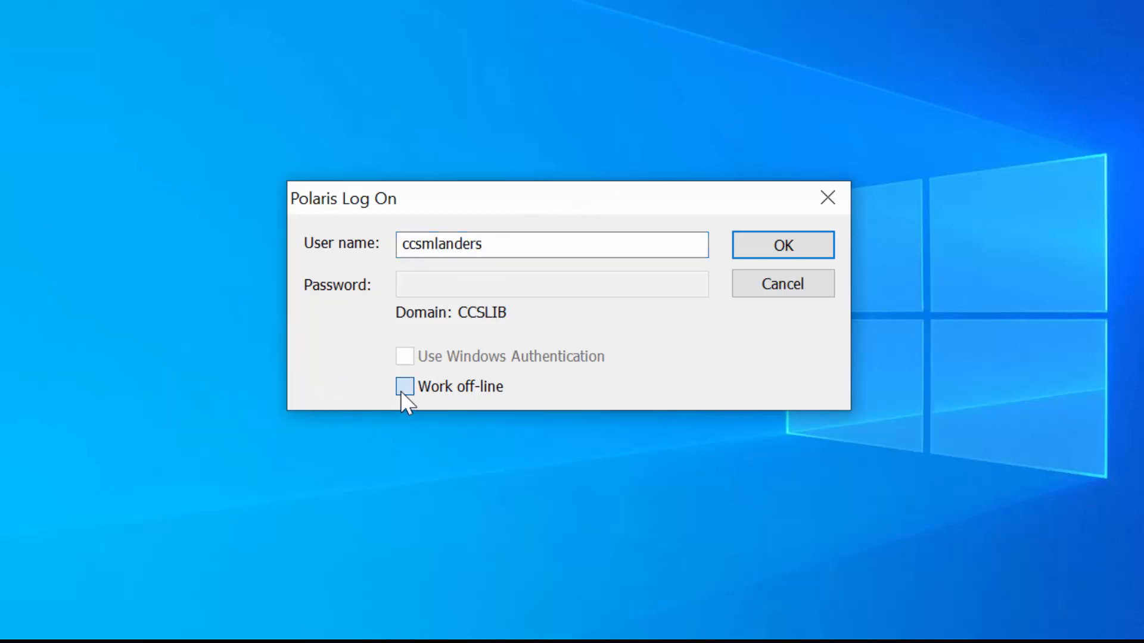
left_click(405, 386)
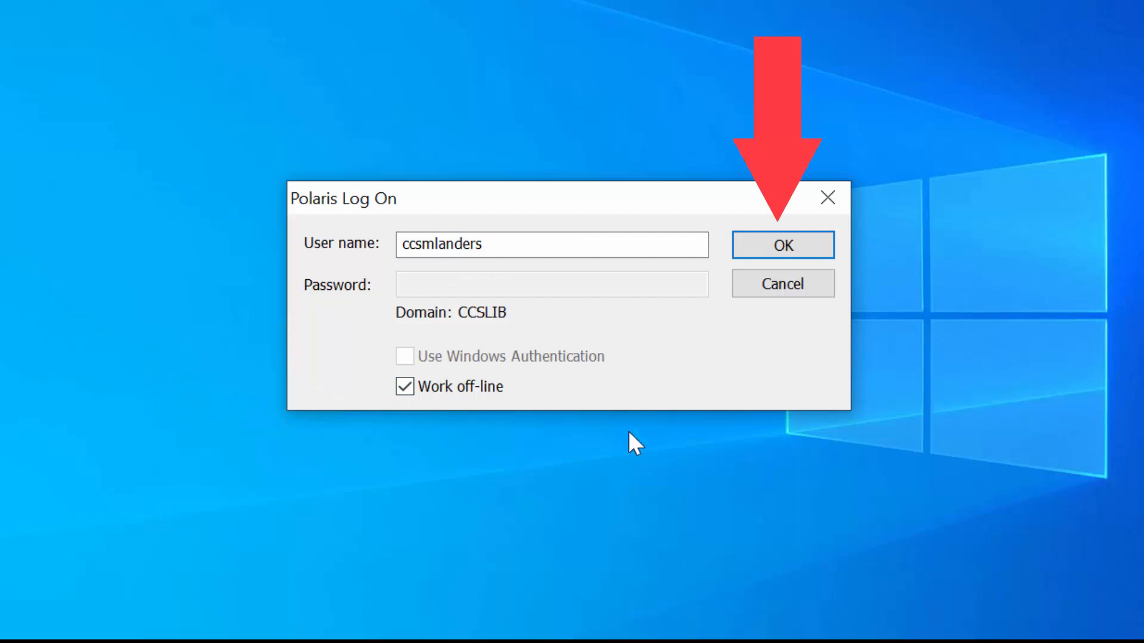
left_click(783, 245)
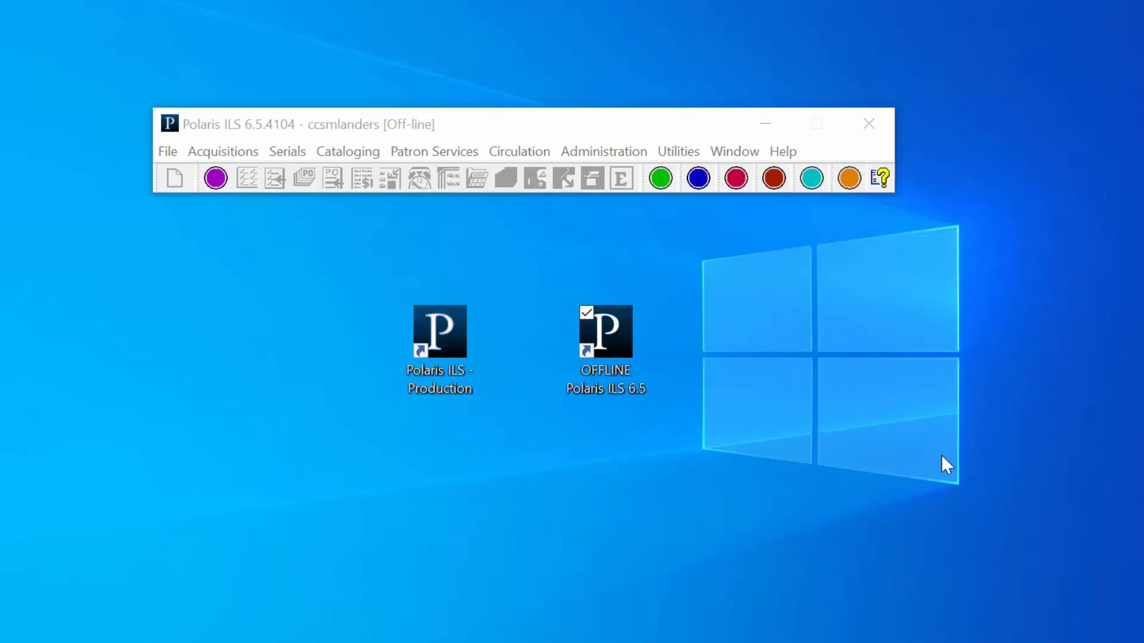
Bring up the Offline Check Out form from the Circulation menu
left_click(519, 151)
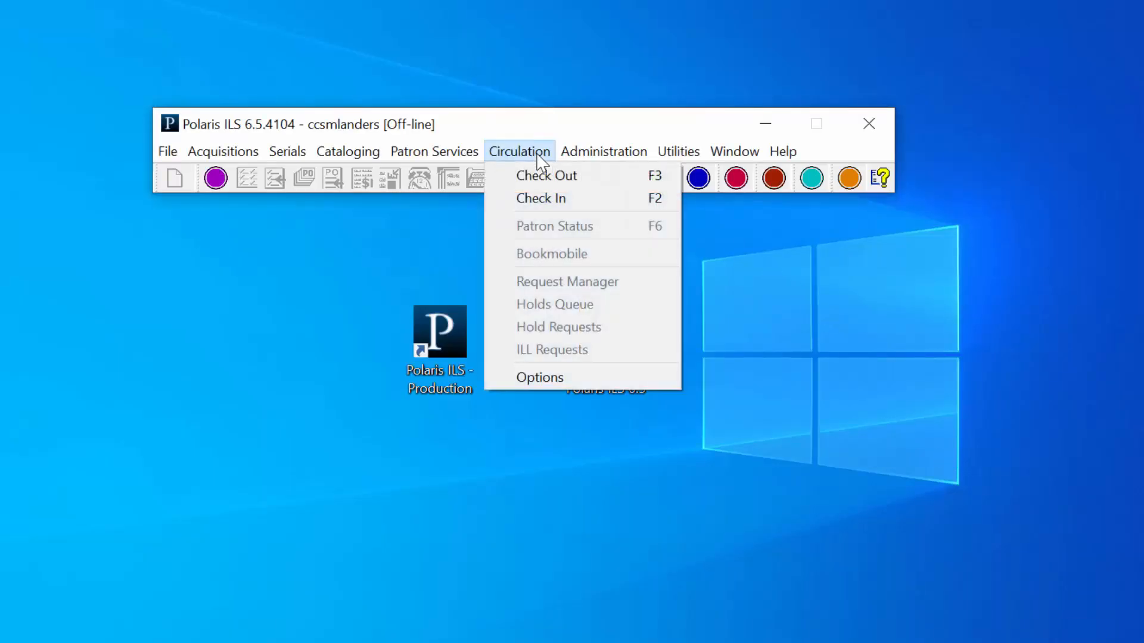
left_click(546, 175)
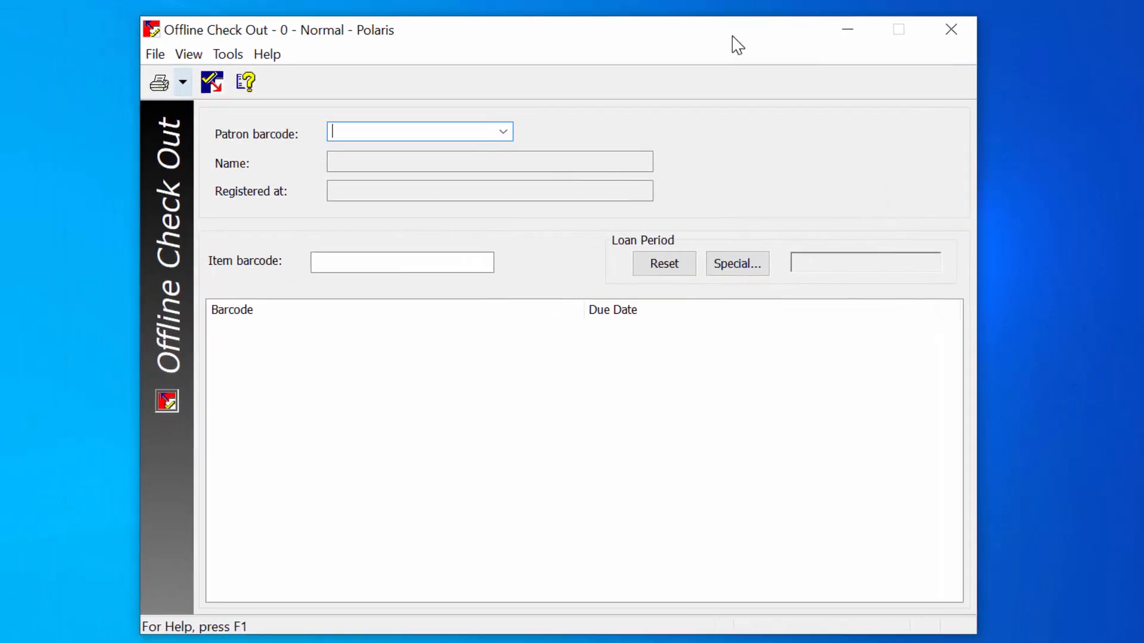
mouse_move(671, 114)
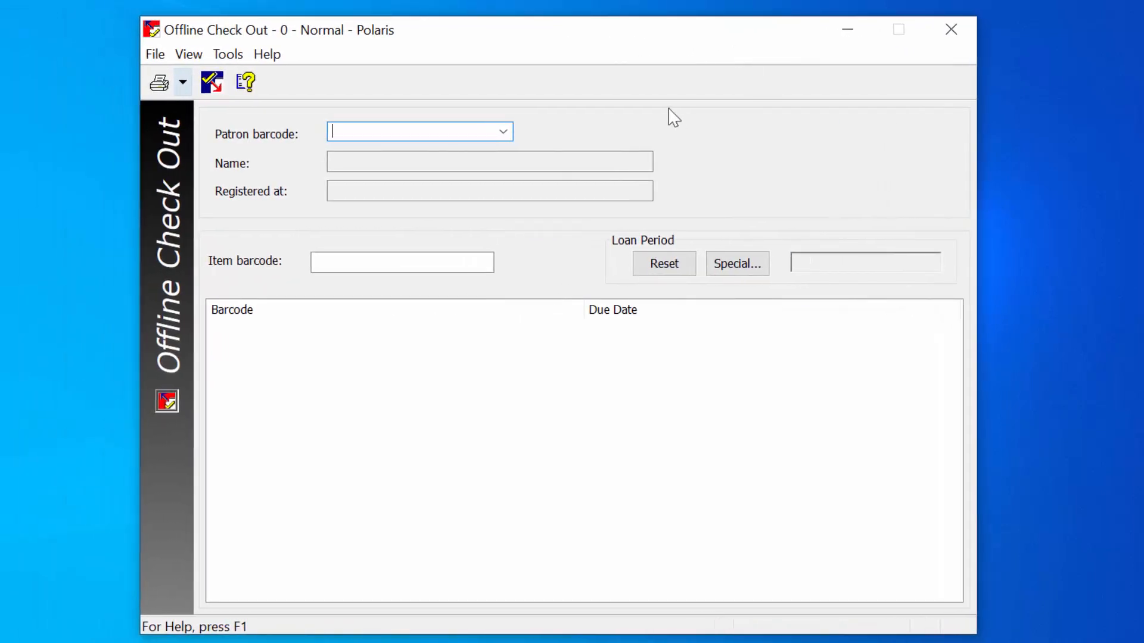
Enable Check out receipt printing in the check-out Options and confirm
left_click(226, 55)
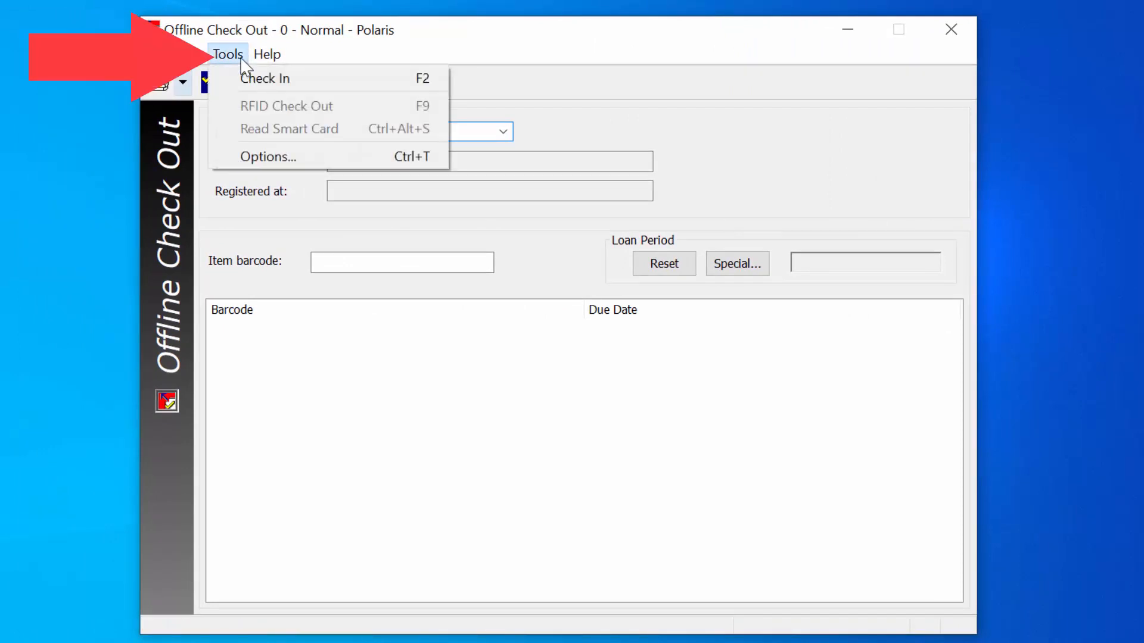
mouse_move(281, 171)
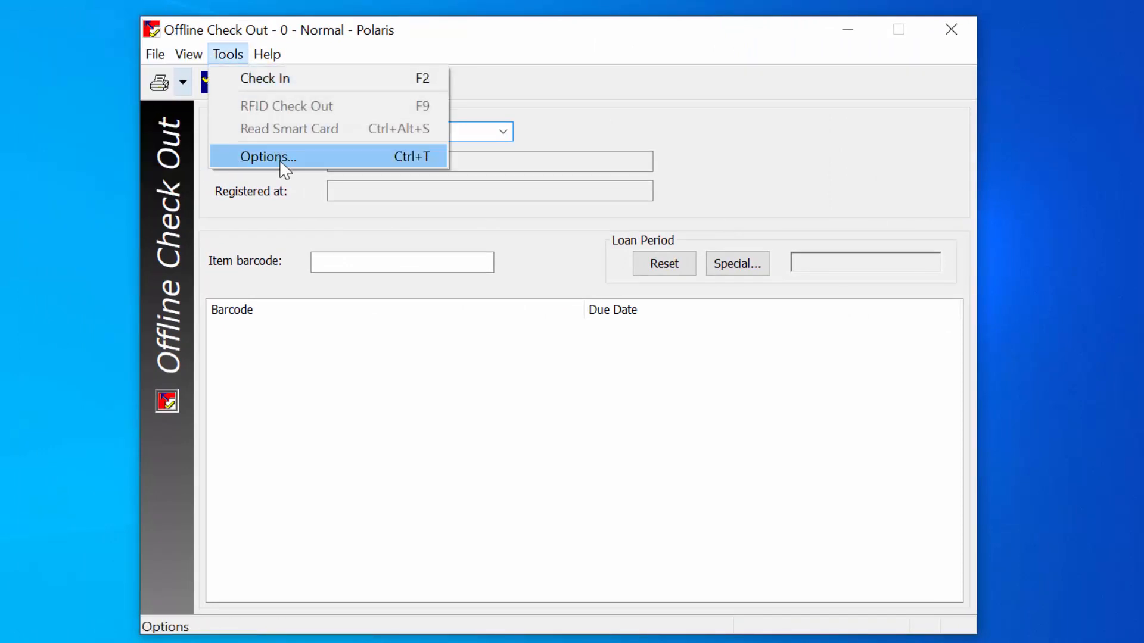
left_click(269, 156)
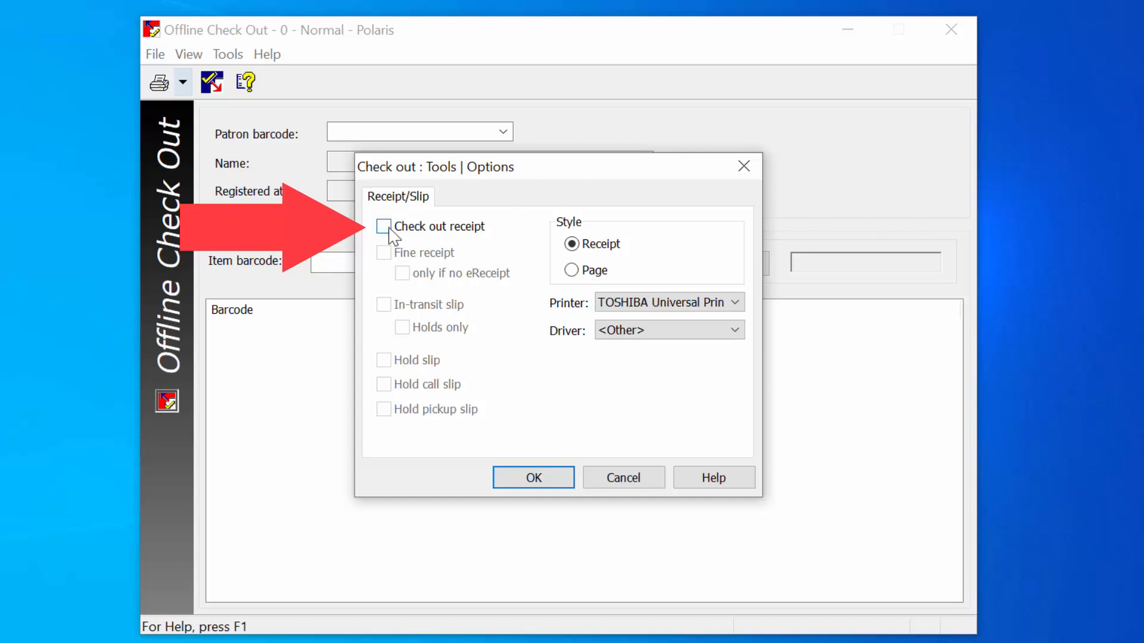
left_click(383, 226)
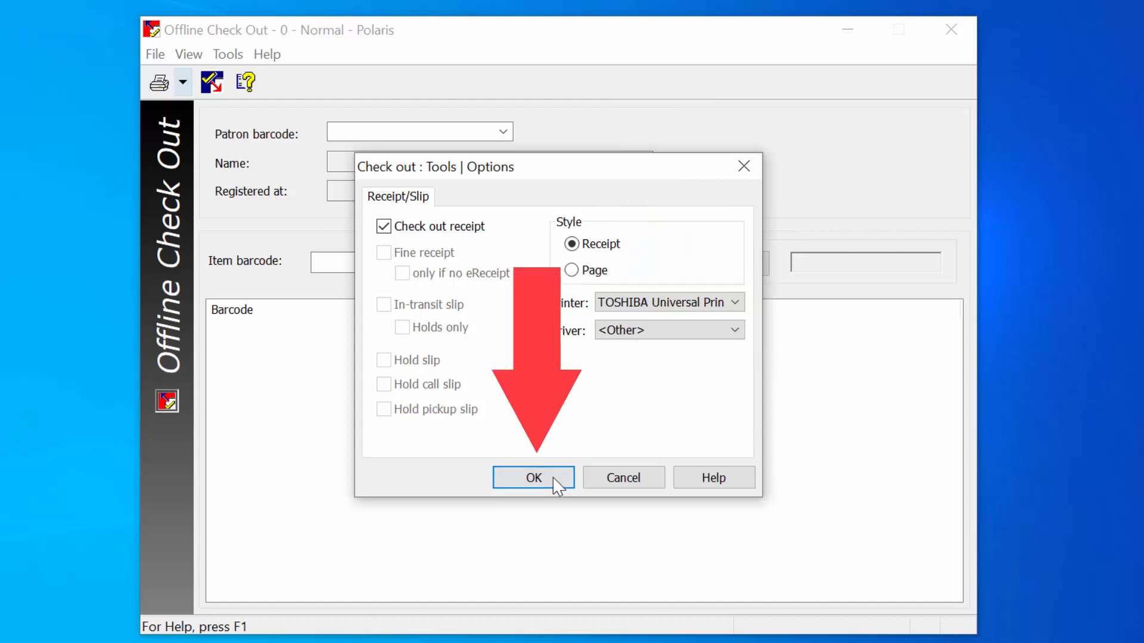
left_click(534, 478)
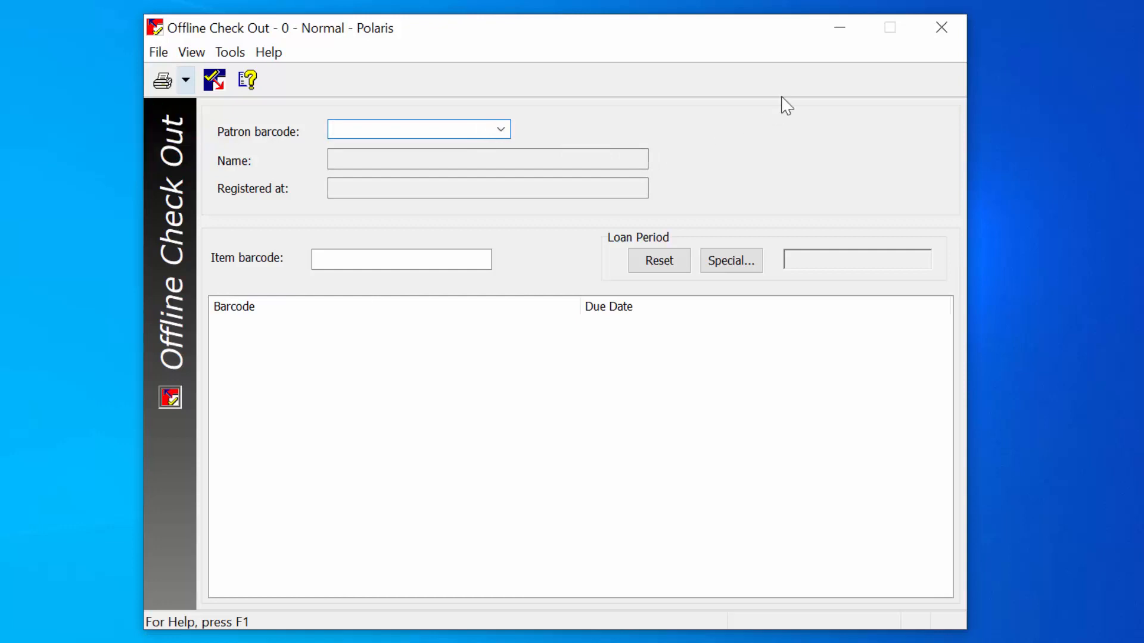
type("2555555555555")
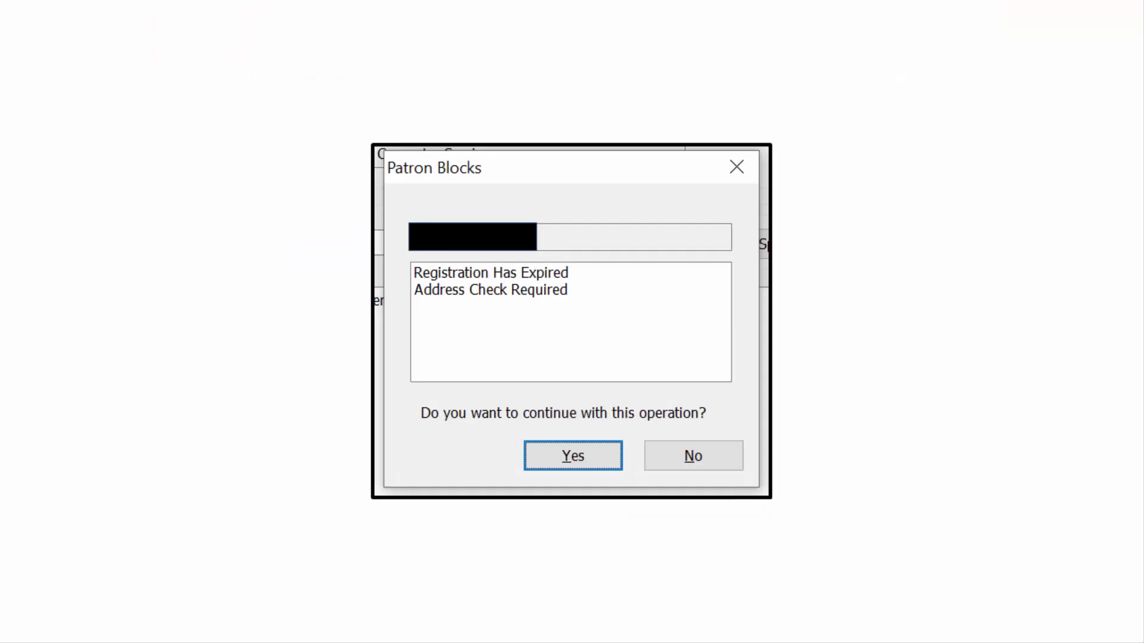
left_click(573, 455)
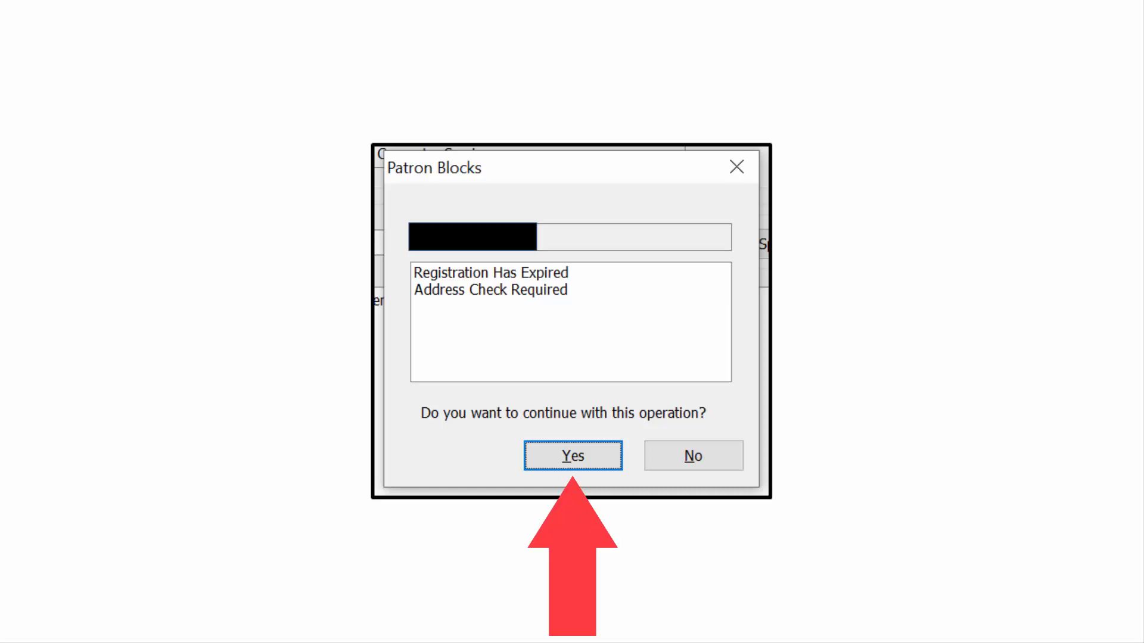
left_click(573, 455)
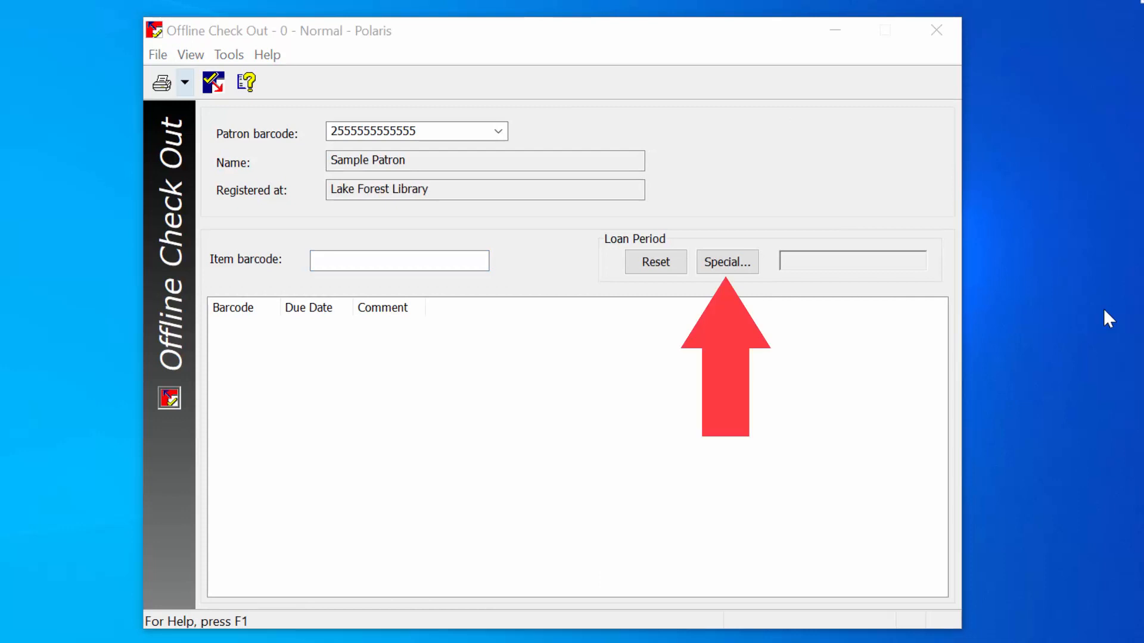
Review the special loan period settings and close them unchanged
left_click(727, 262)
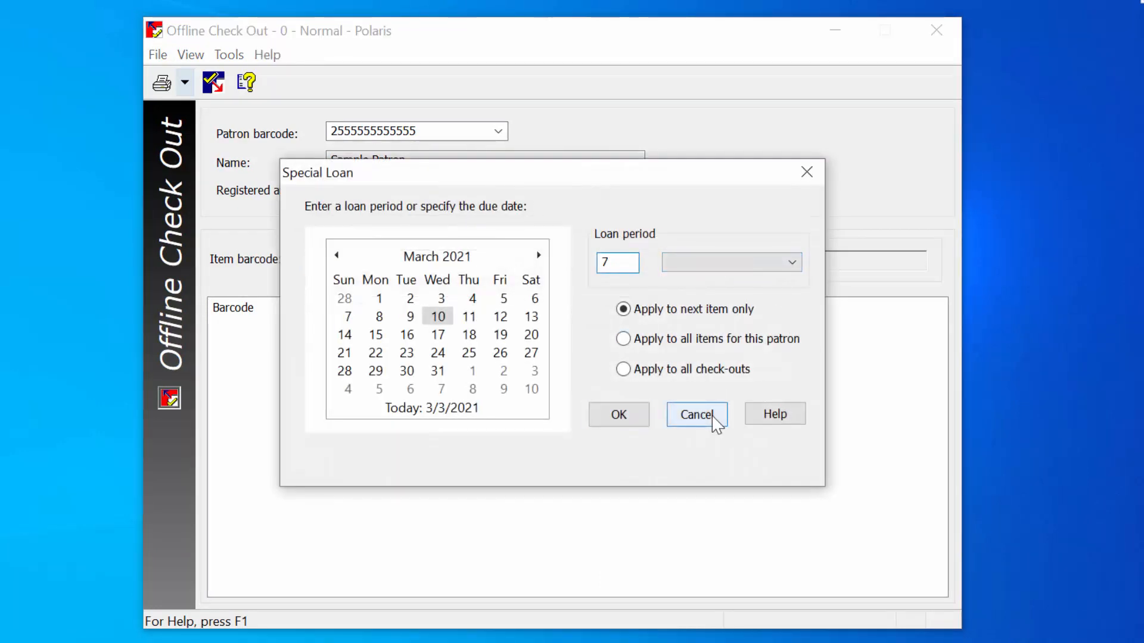
left_click(697, 414)
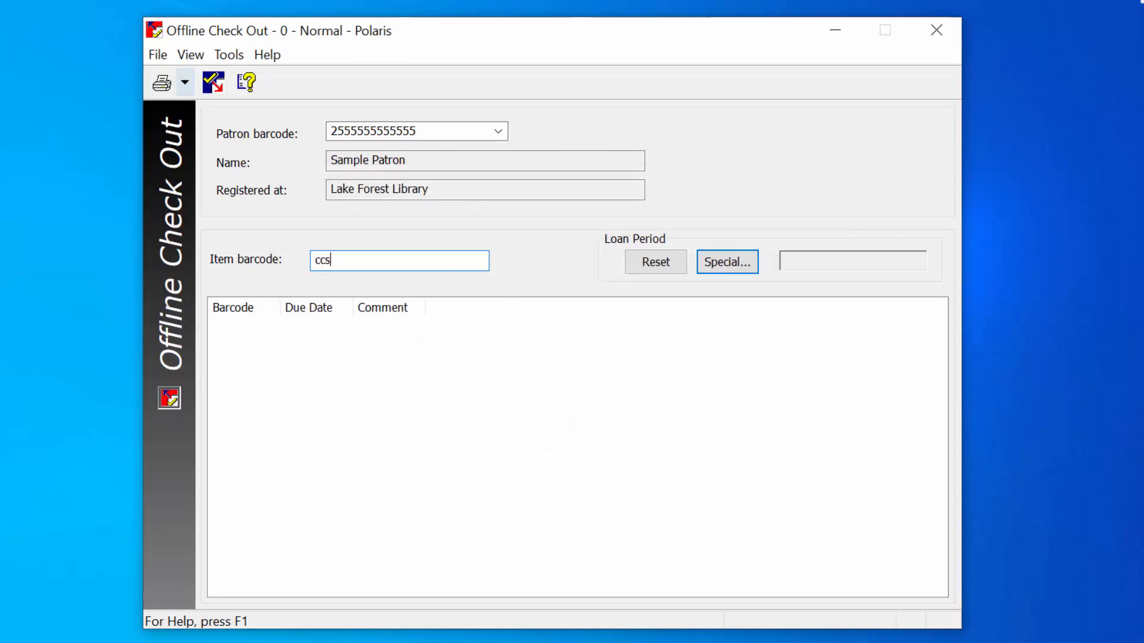
Check out items ccs6 and ccs7 to the patron and complete the transaction, clearing the form
type("6")
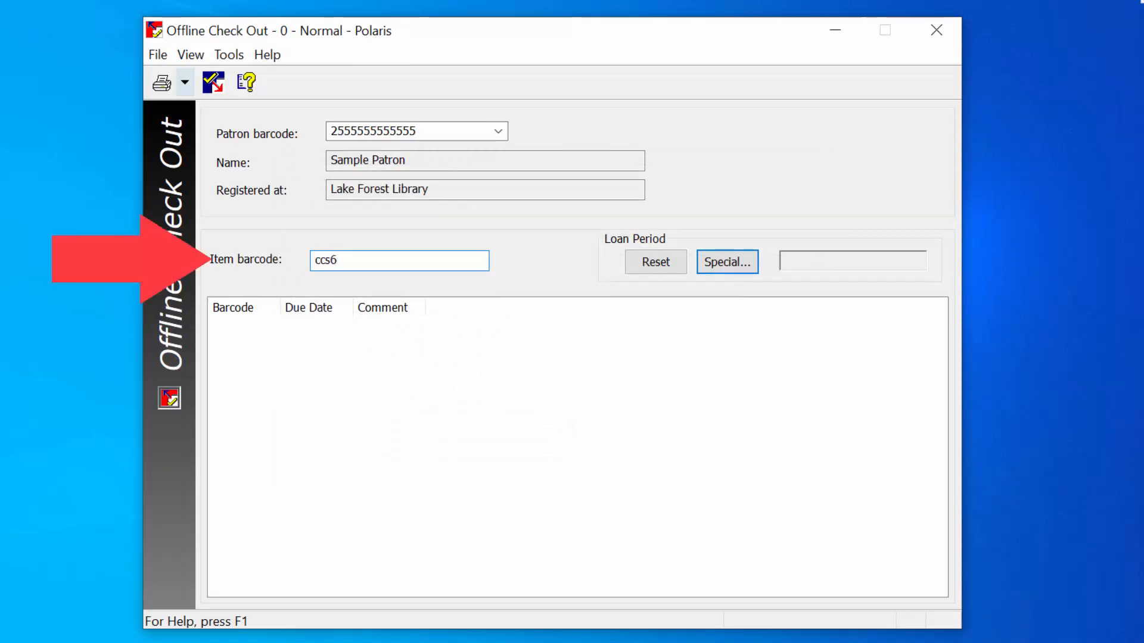
key("Enter")
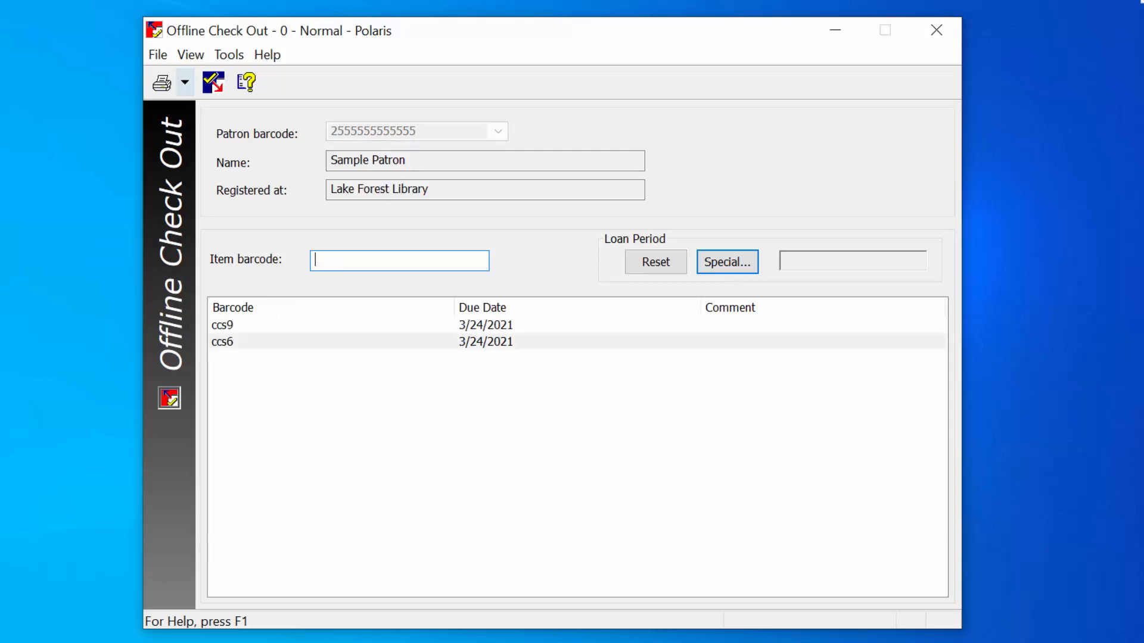
type("ccs7")
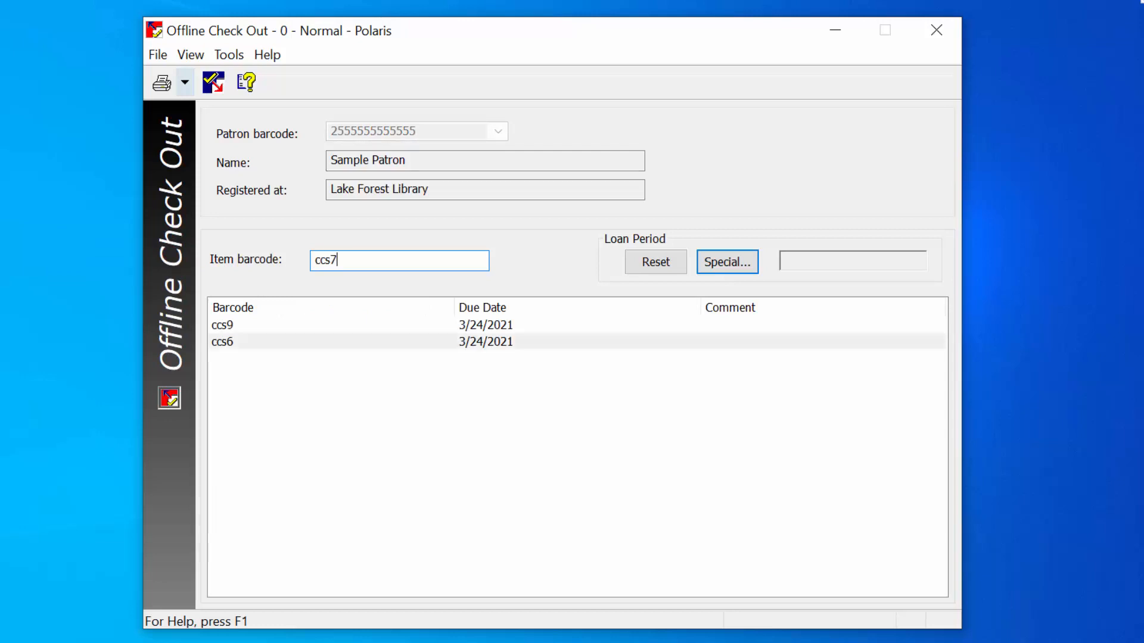
key("Enter")
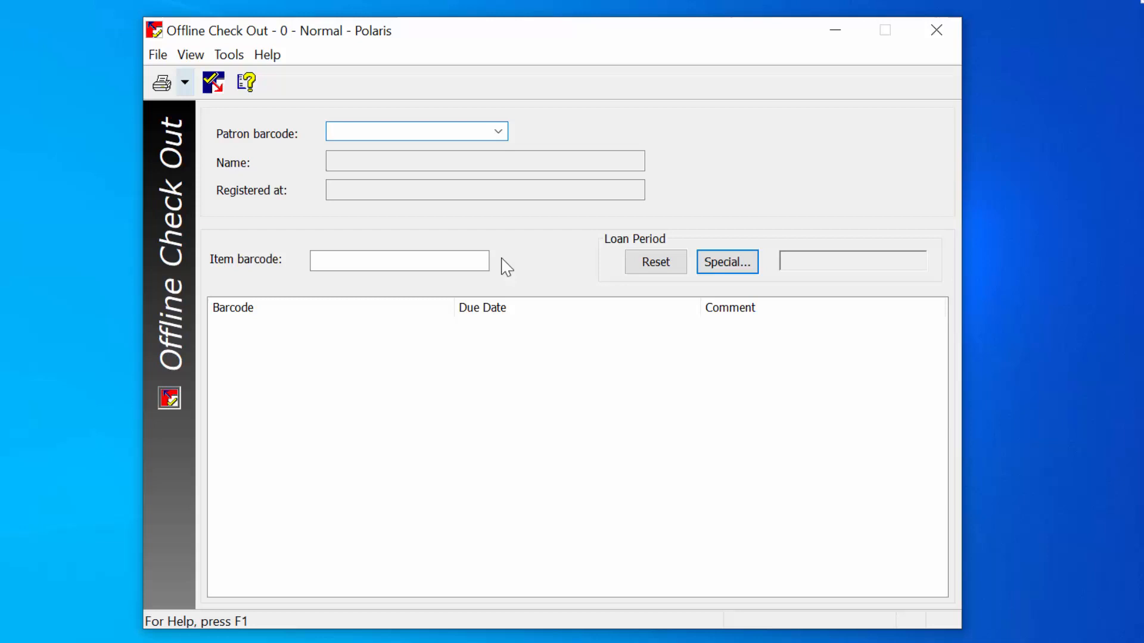
left_click(407, 131)
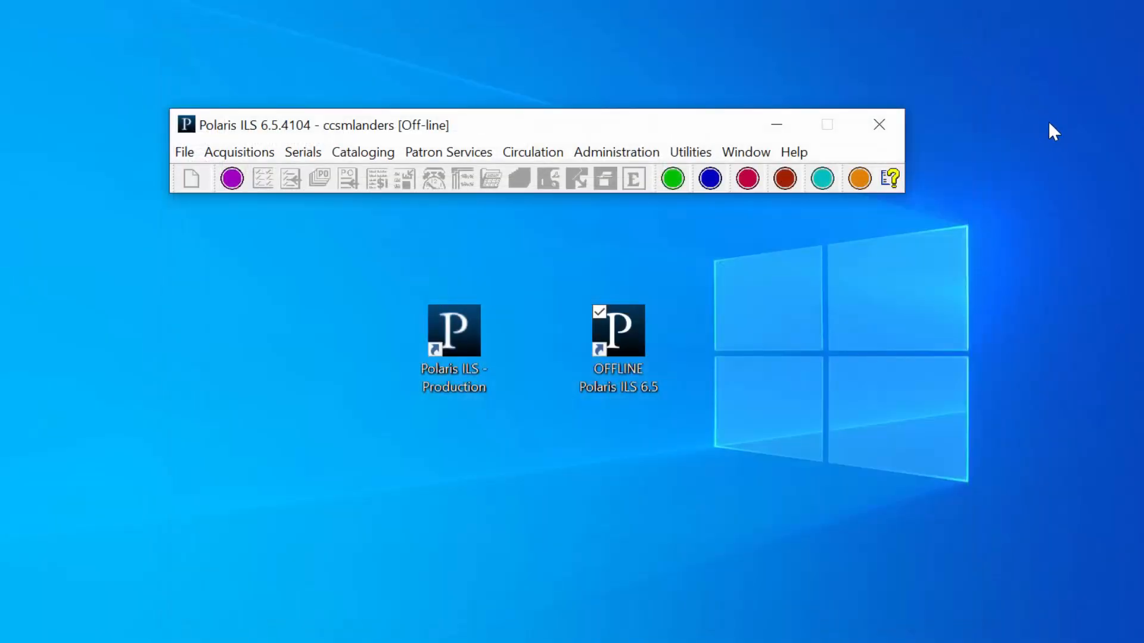
Log off the current session via File > Log Off, confirming closure of open windows
left_click(184, 152)
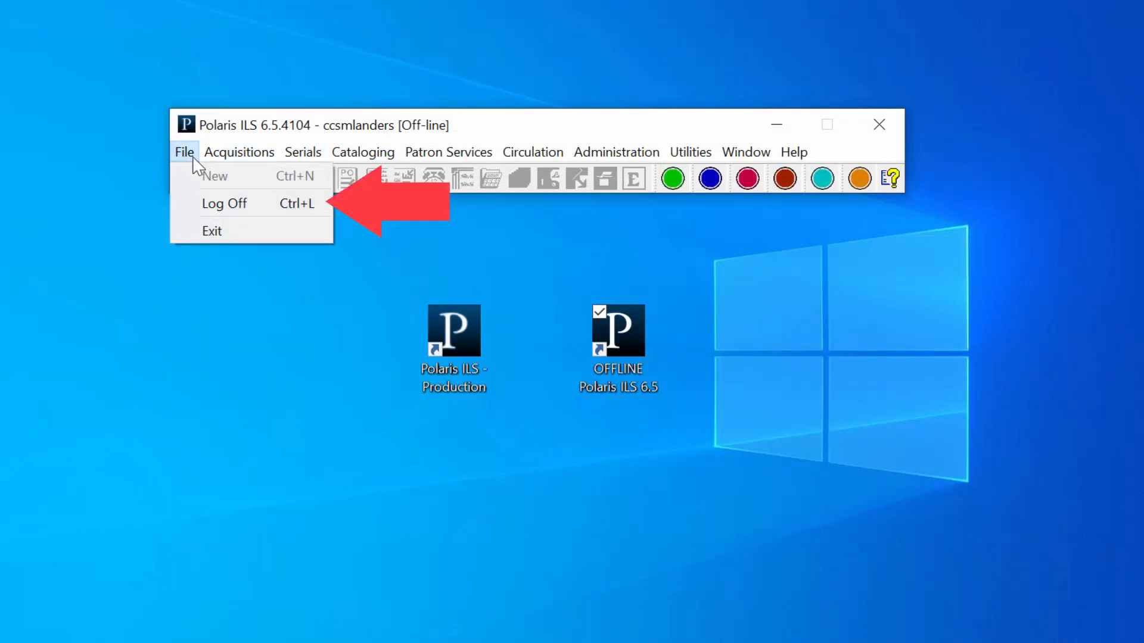
left_click(224, 204)
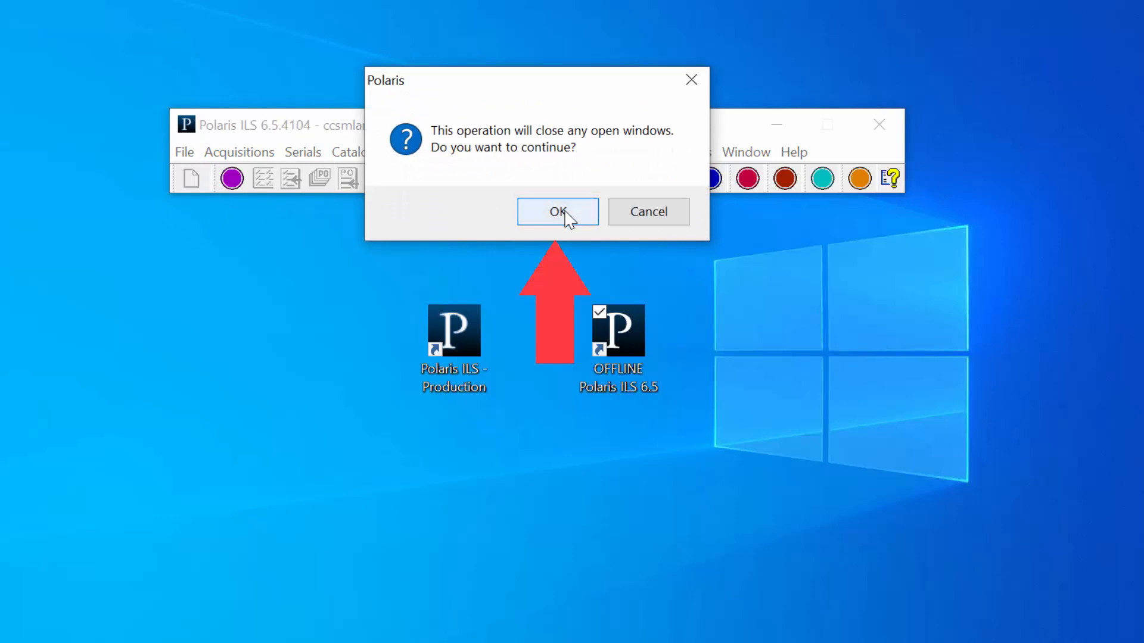
left_click(557, 212)
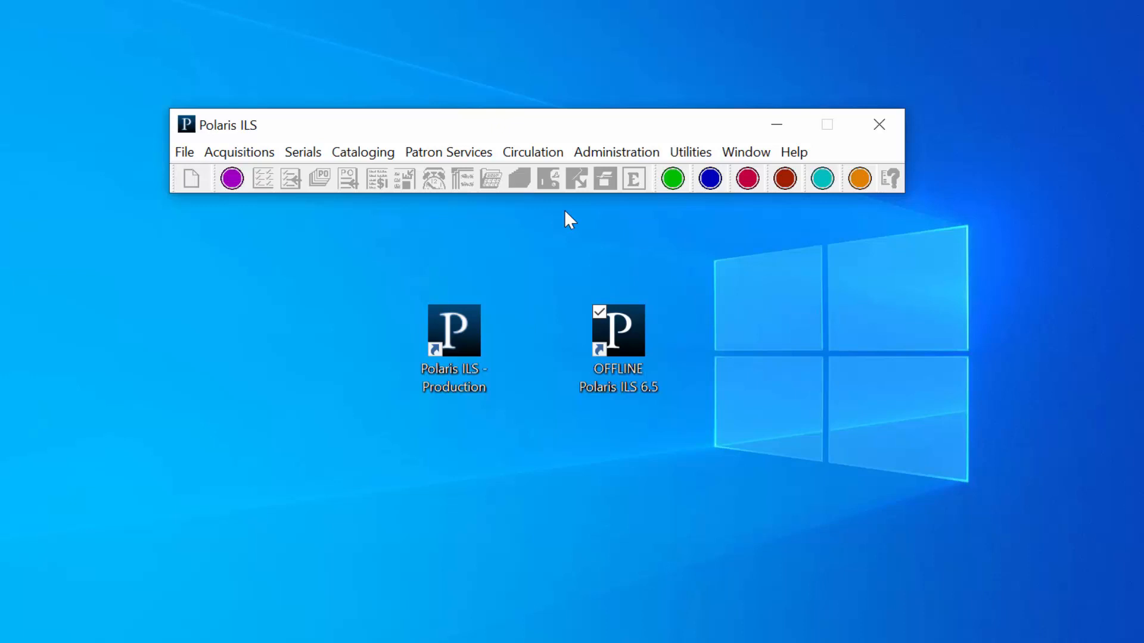
Log back on via File > Log On with Work off-line ticked
left_click(183, 152)
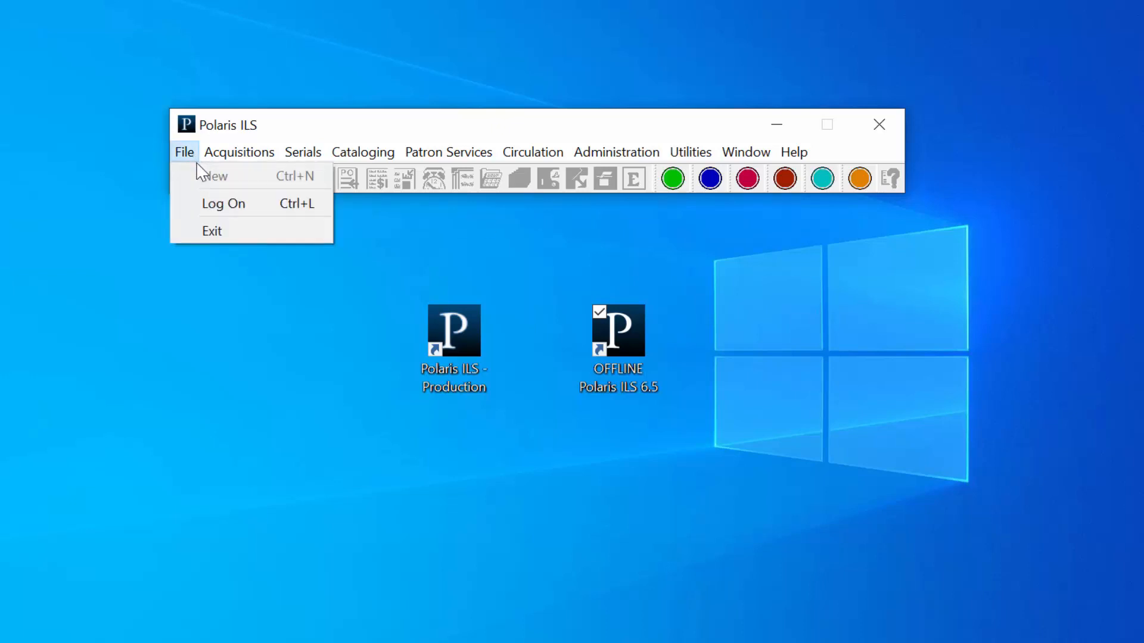
left_click(224, 204)
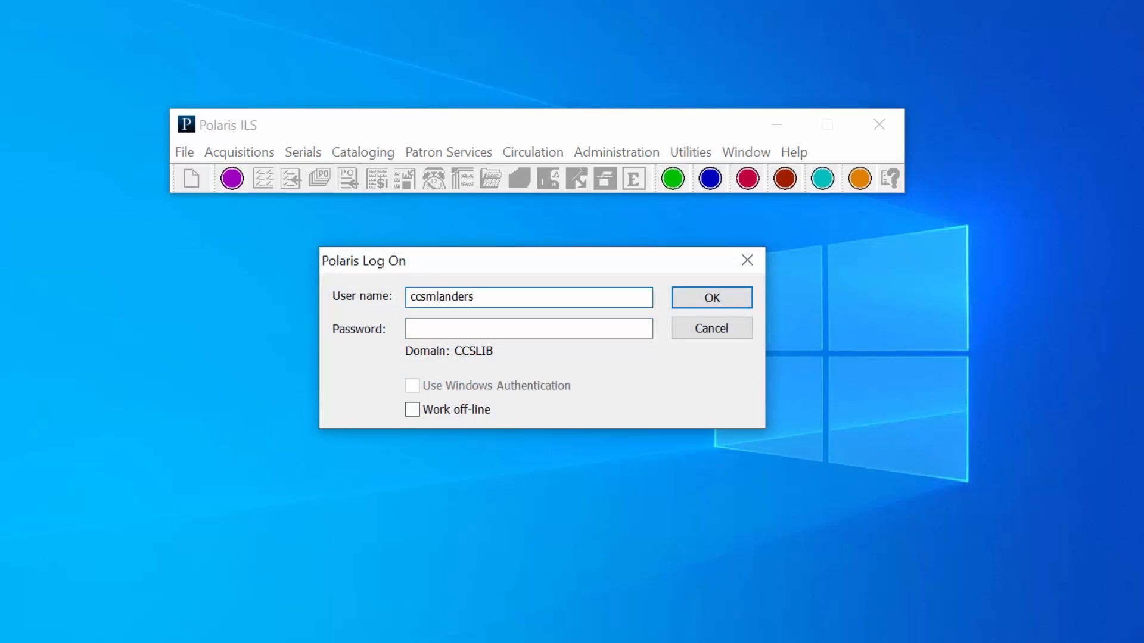
left_click(413, 410)
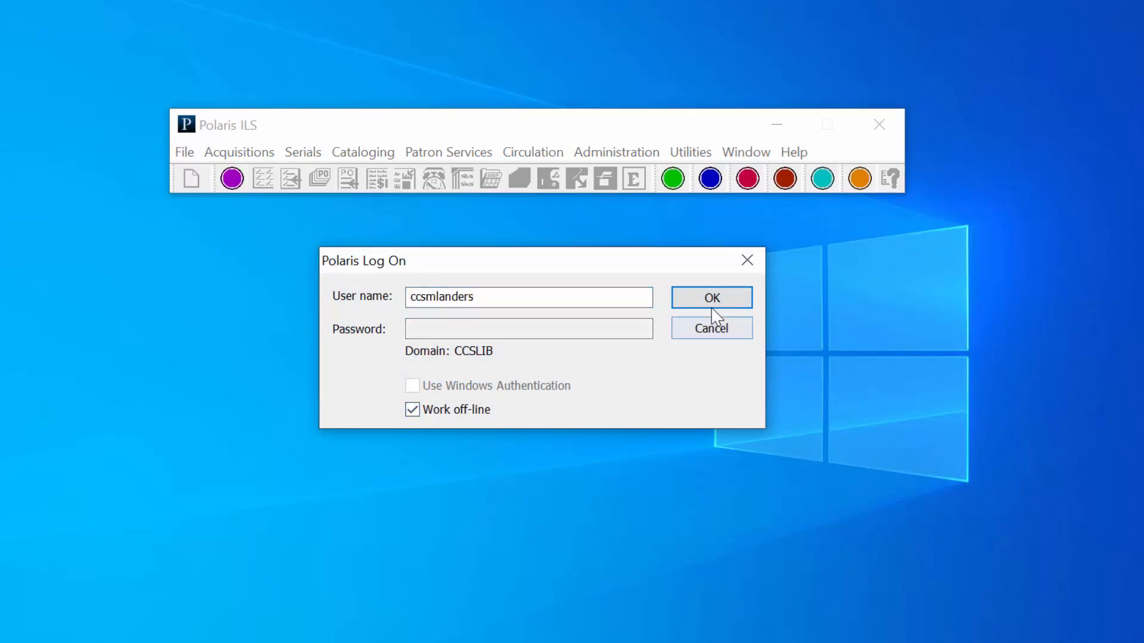
left_click(711, 298)
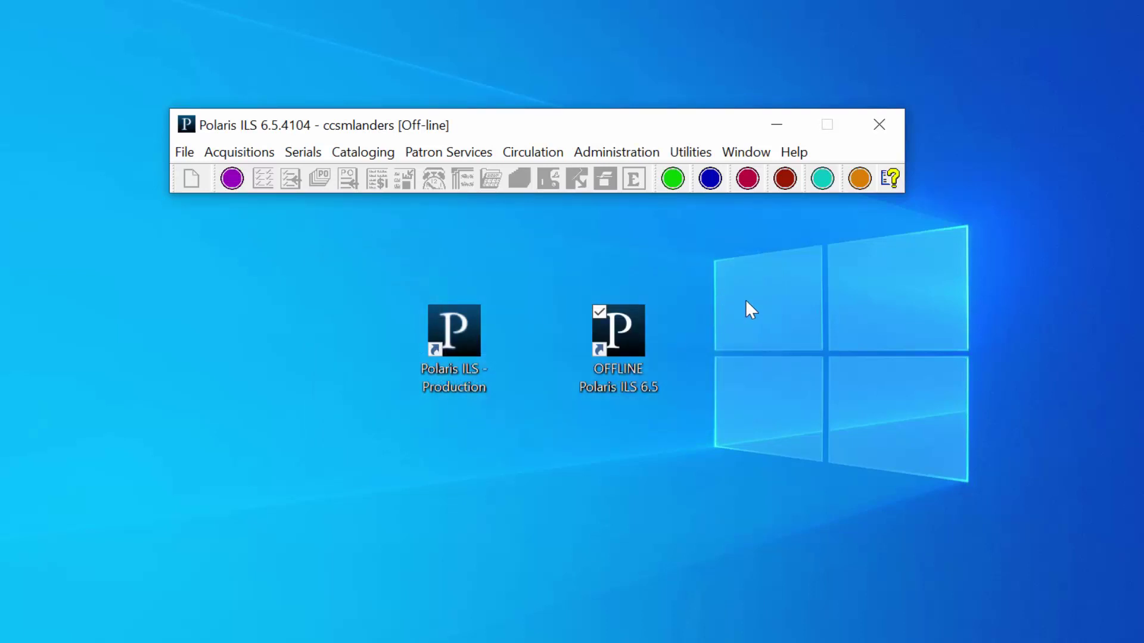
Log off the session via File > Log Off and confirm
left_click(184, 153)
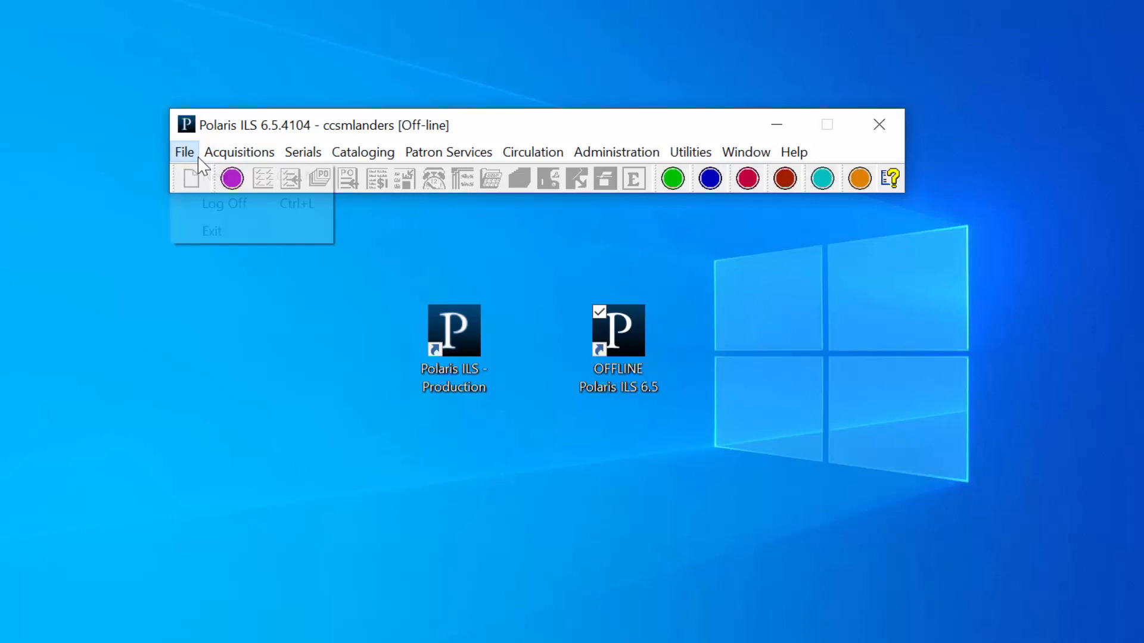
left_click(224, 204)
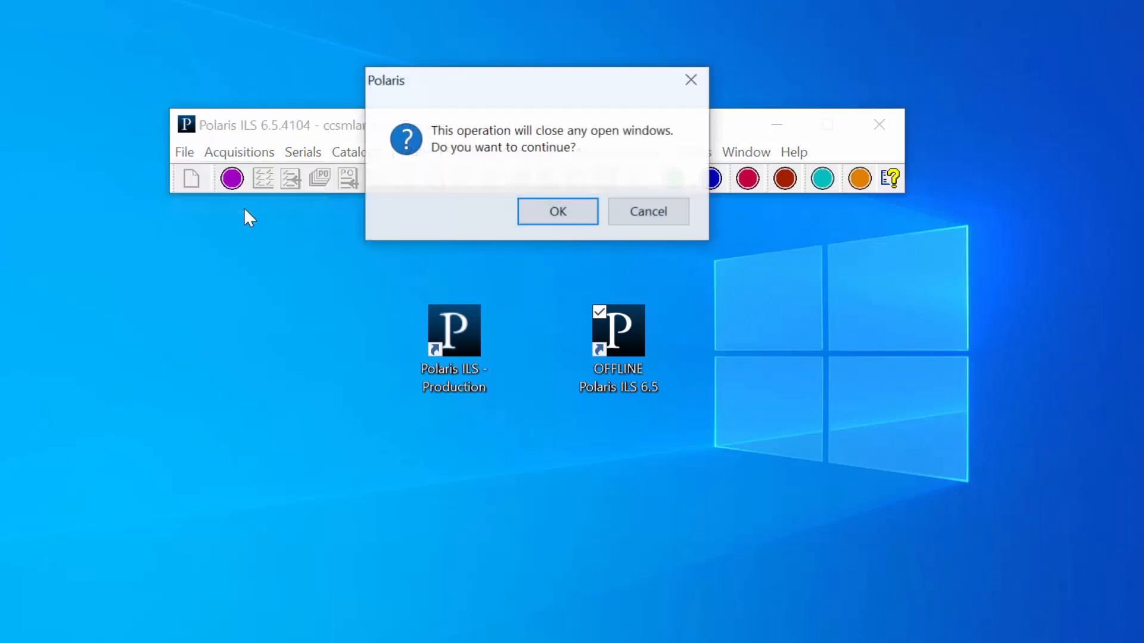
left_click(557, 211)
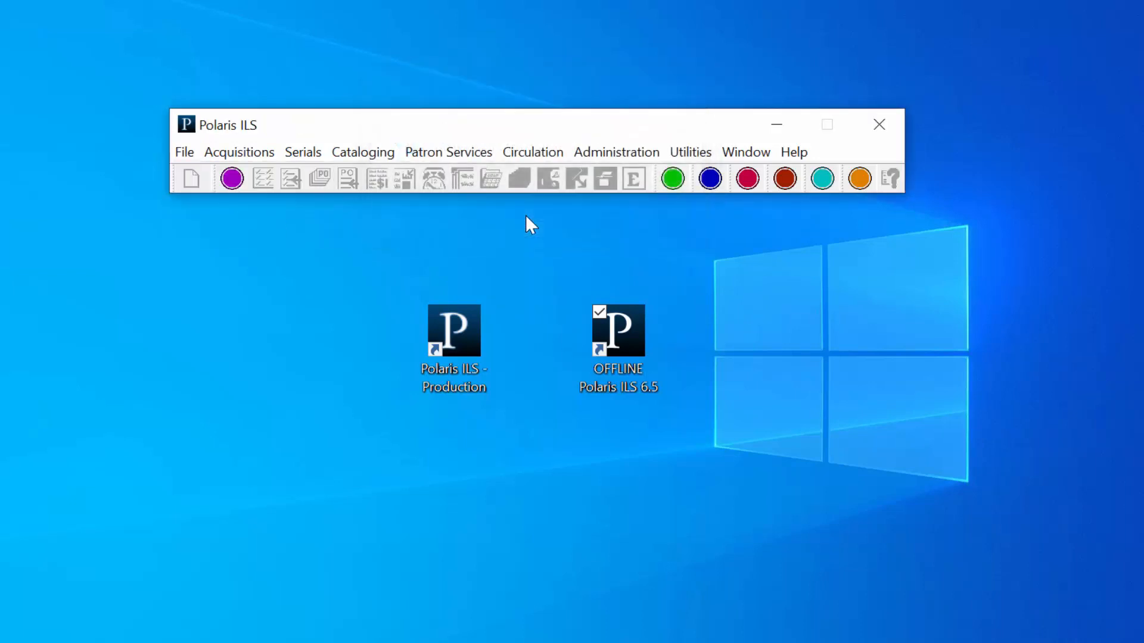
Exit Polaris via File > Exit and confirm, leaving only the desktop
left_click(183, 152)
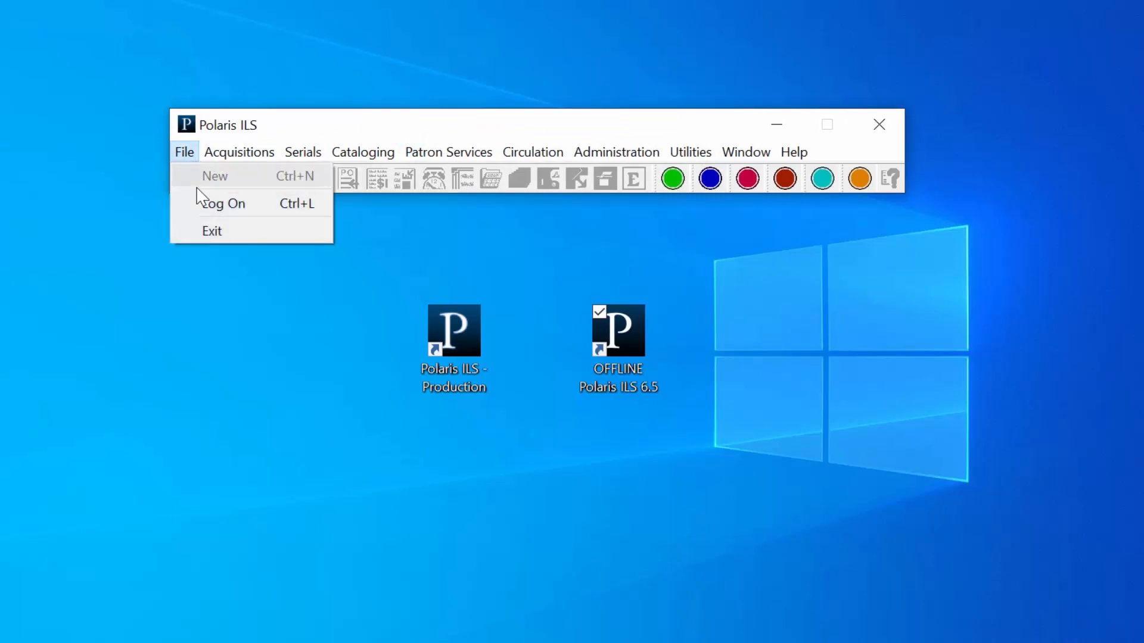
left_click(212, 231)
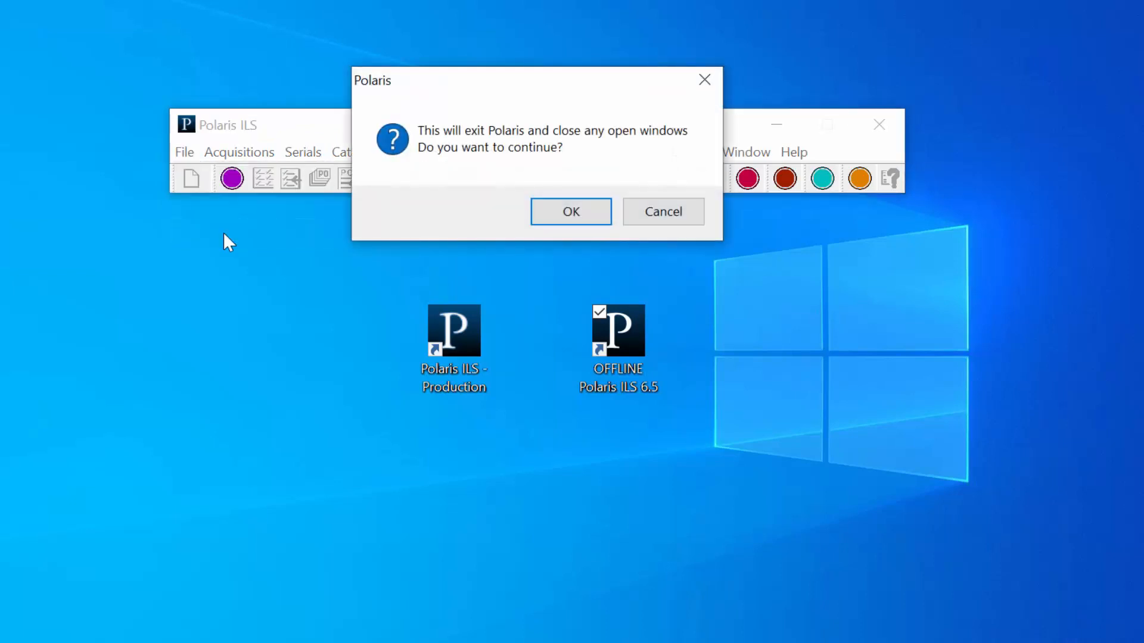
left_click(571, 212)
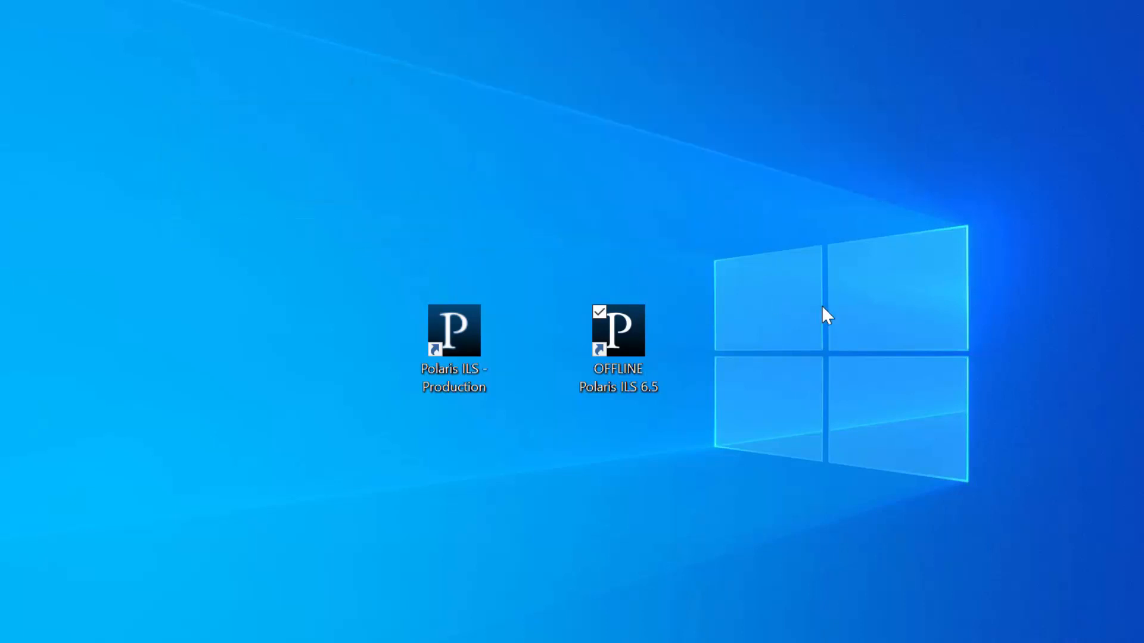